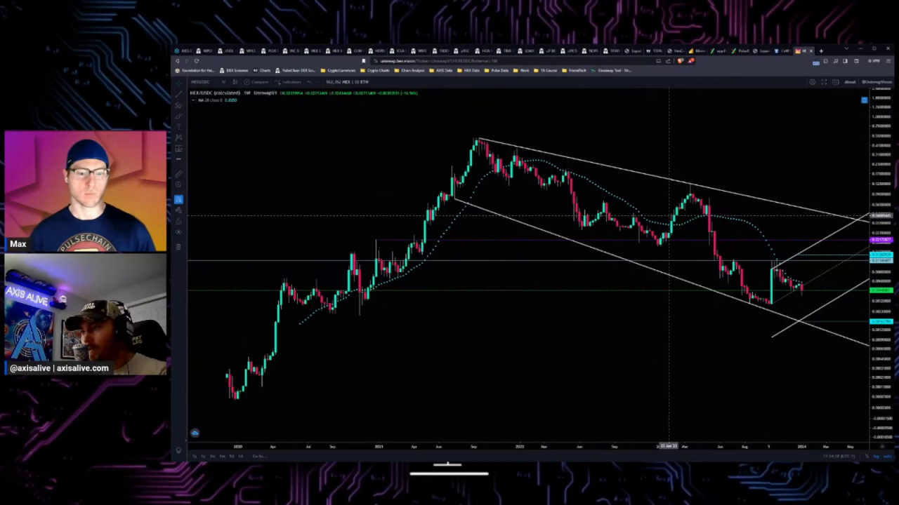
mouse_move(649, 337)
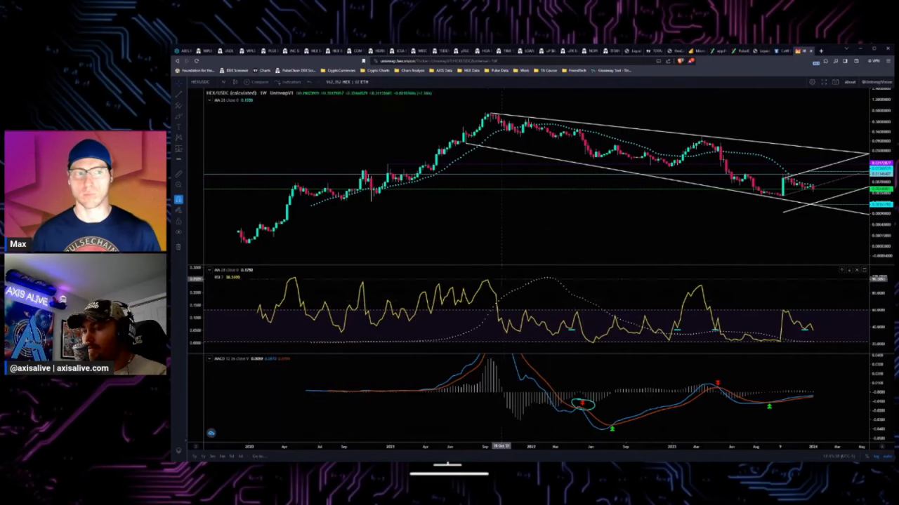
mouse_move(684, 295)
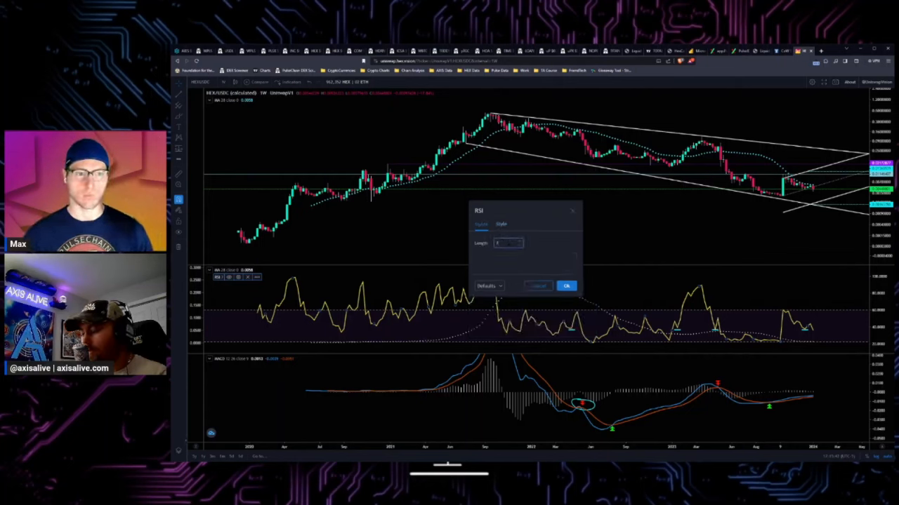
Enter 14 as the RSI length and close the RSI settings.
type("14")
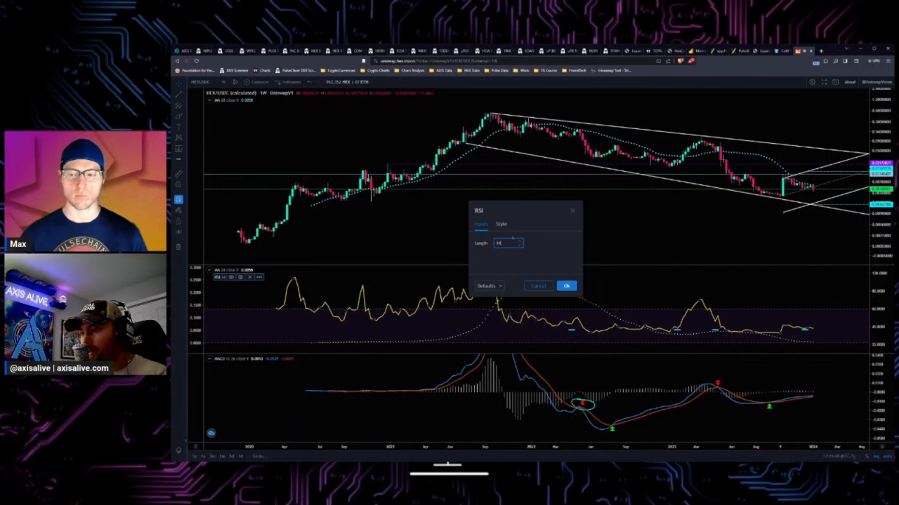
left_click(566, 286)
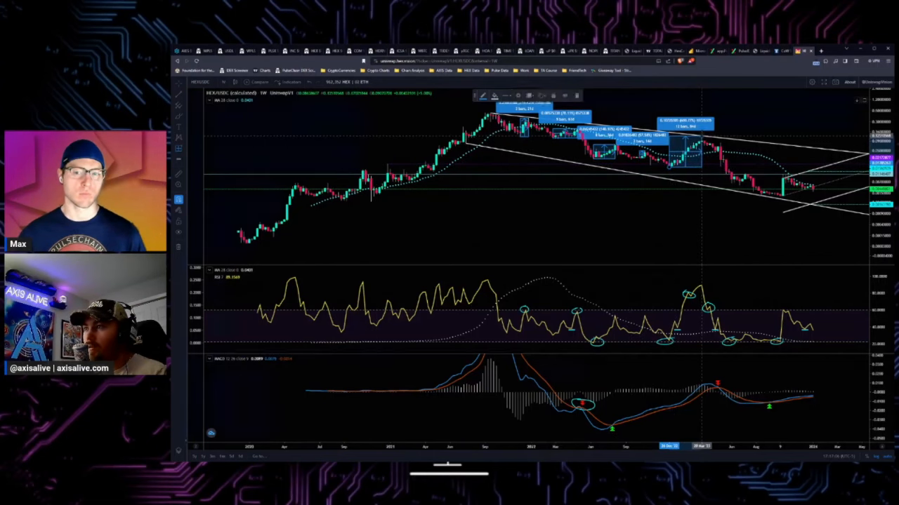
Switch the HEX/USDC chart interval to 1 week.
left_click(224, 82)
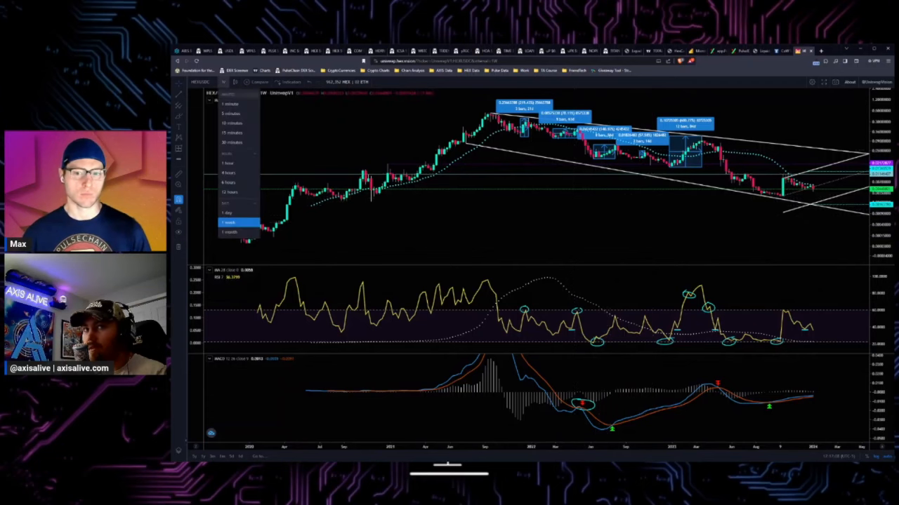
left_click(229, 222)
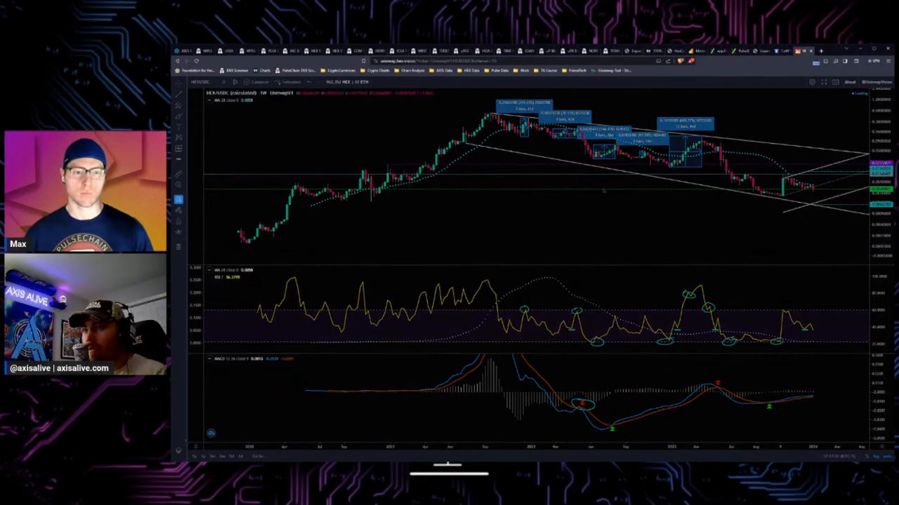